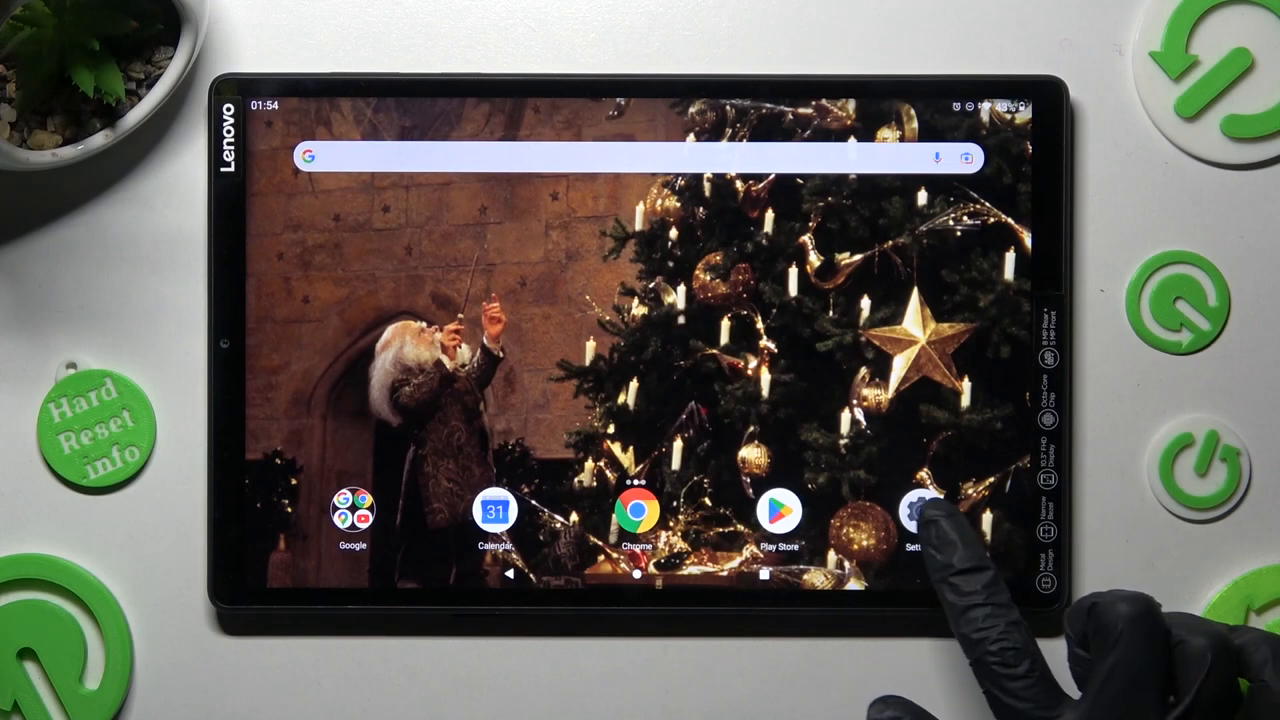
# Step: Launch the Settings app from the tablet's home screen
pyautogui.click(913, 512)
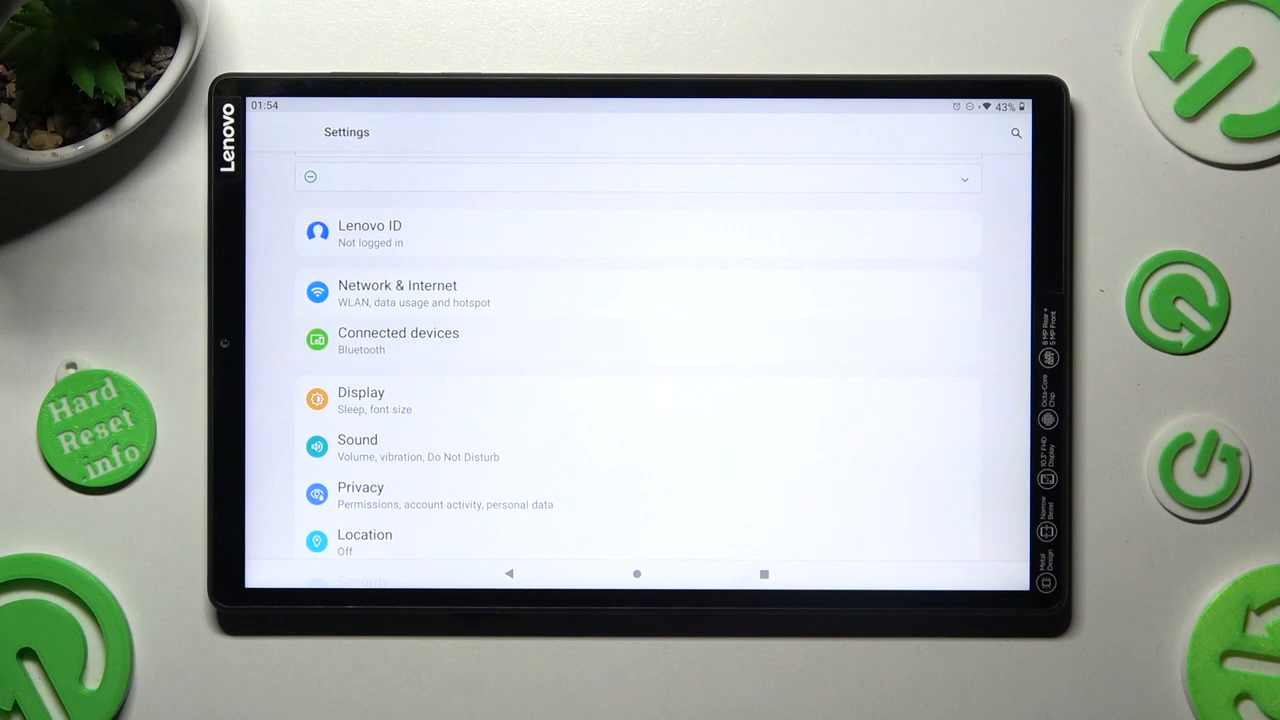
# Step: Scan for new Bluetooth devices under Connected devices and select the phone Frytka
pyautogui.click(398, 340)
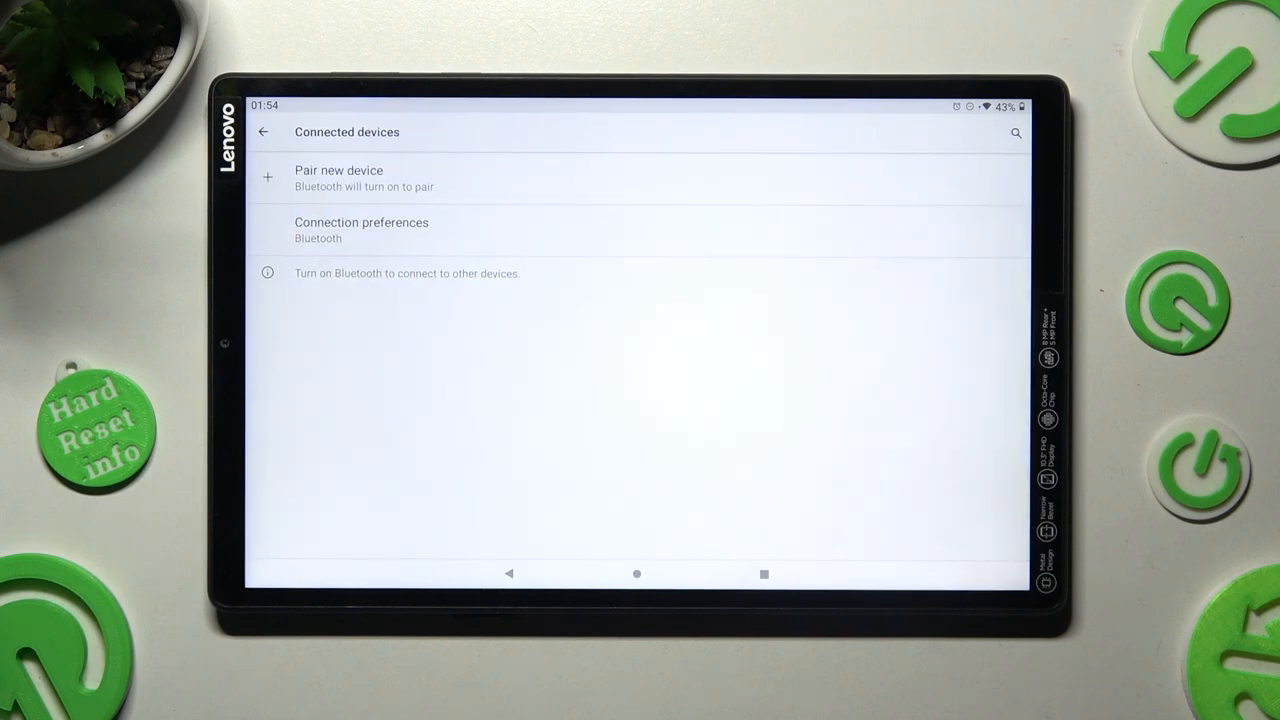
pyautogui.click(338, 178)
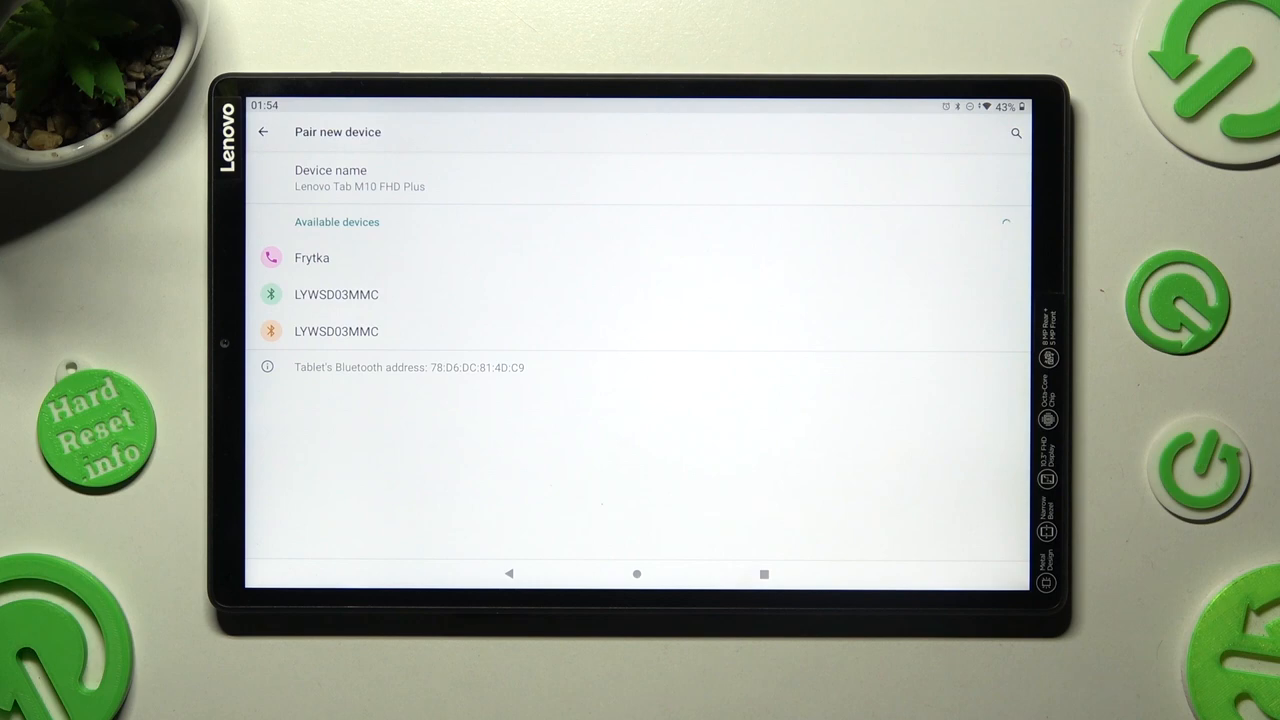
pyautogui.click(312, 257)
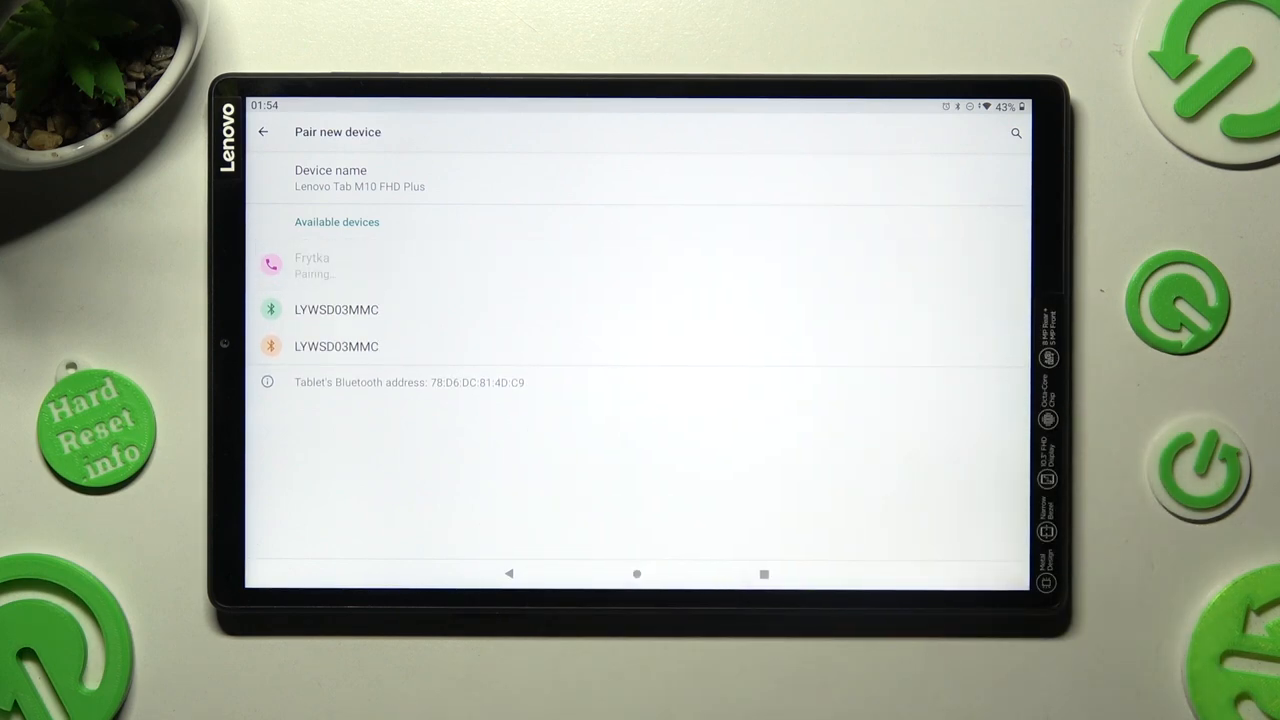
# Step: Confirm the Frytka pairing request and open its device details page
pyautogui.click(312, 265)
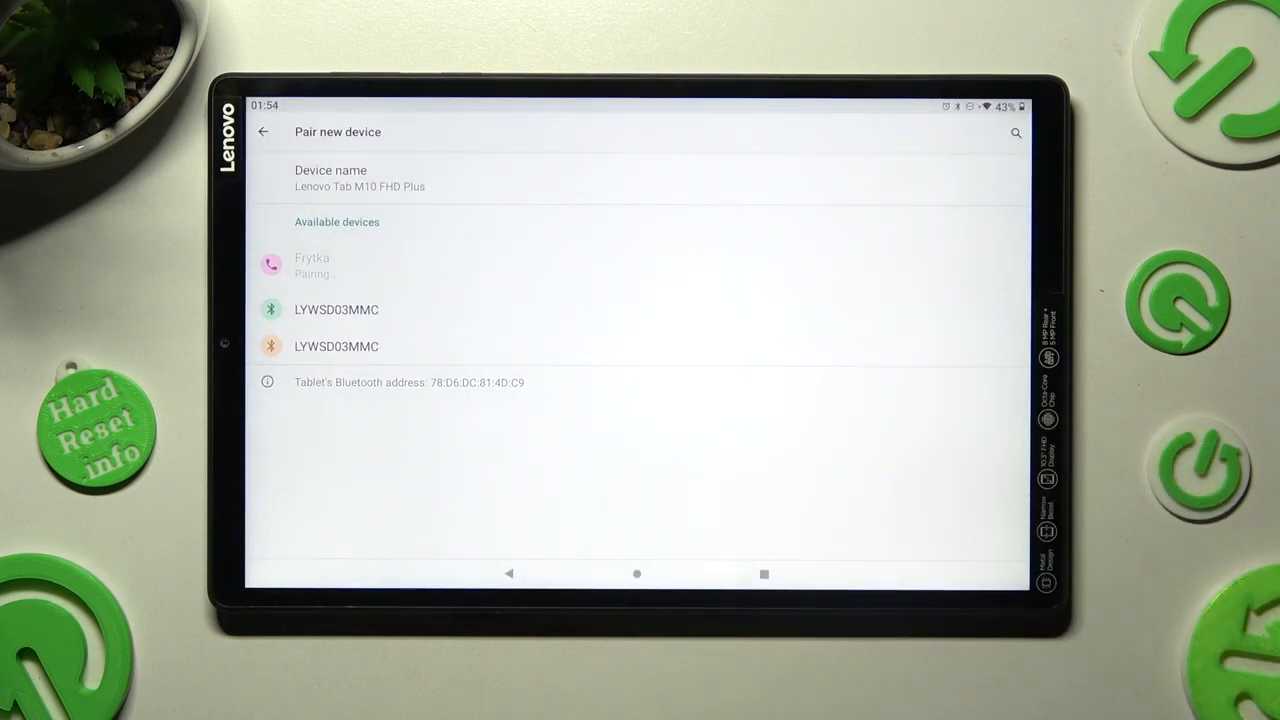
pyautogui.click(263, 131)
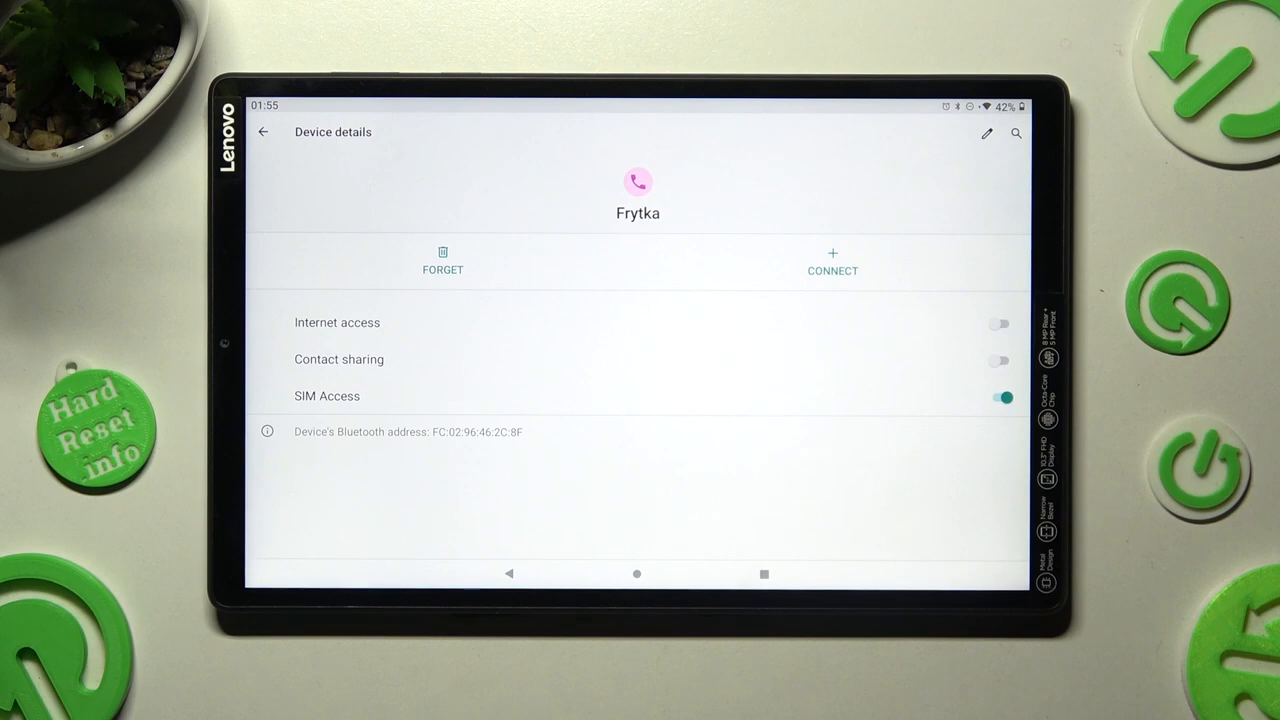
# Step: Forget the phone Frytka from its Device details and confirm Forget device
pyautogui.click(442, 260)
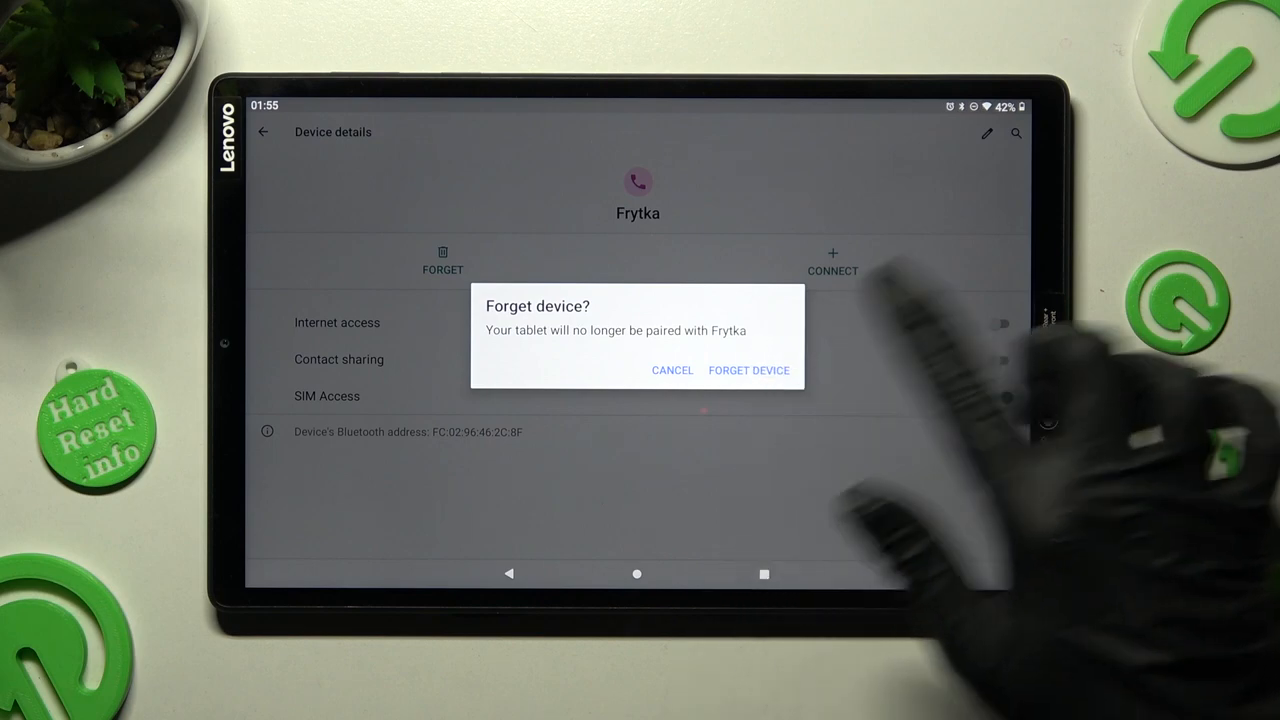
pyautogui.click(748, 370)
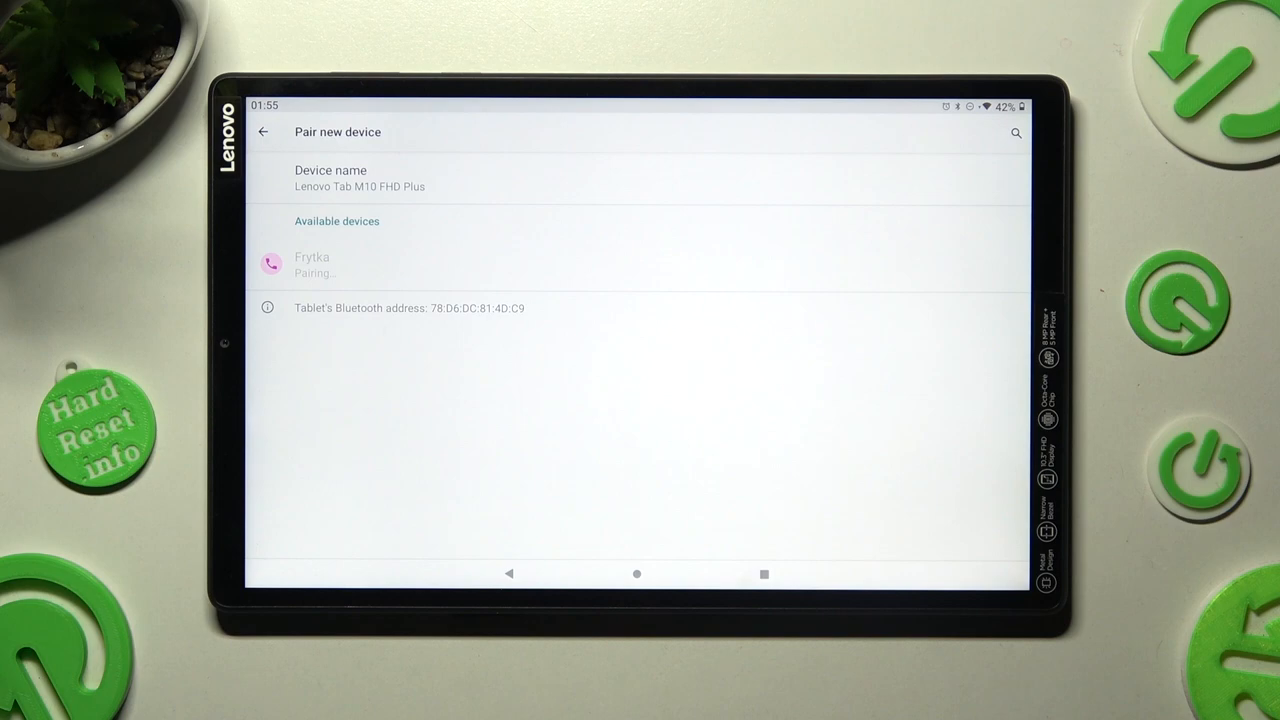
pyautogui.click(312, 264)
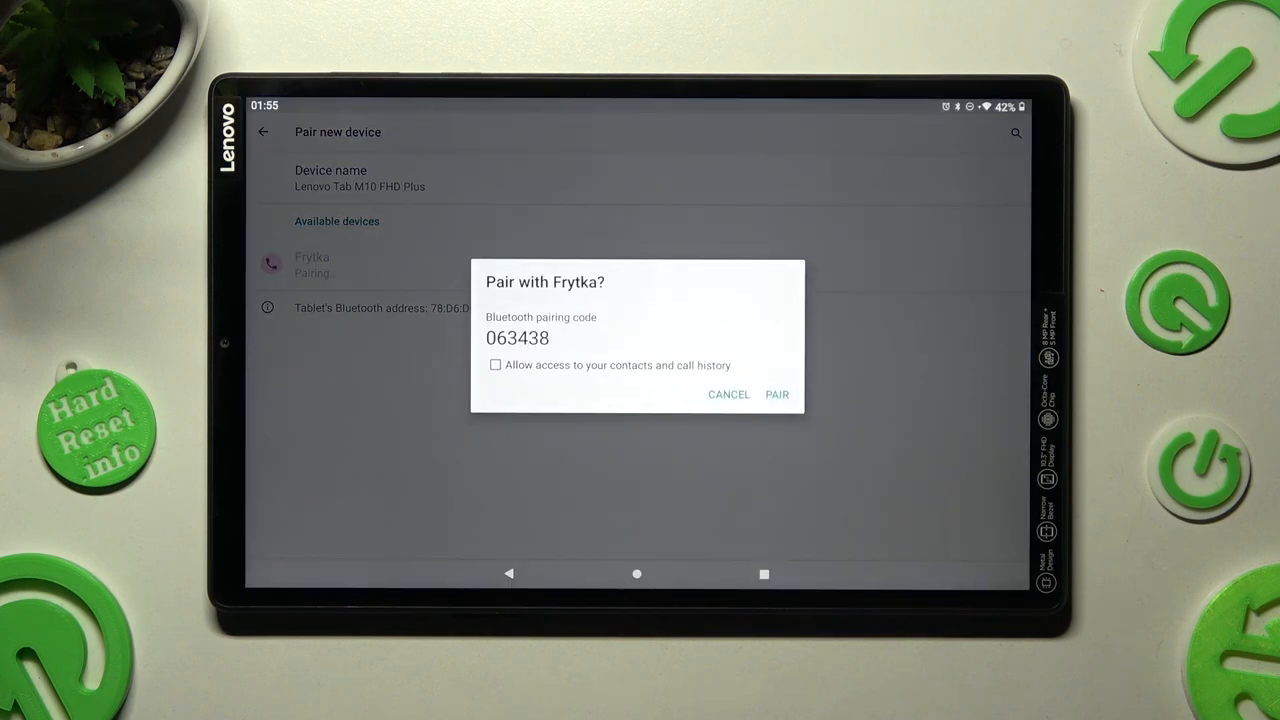